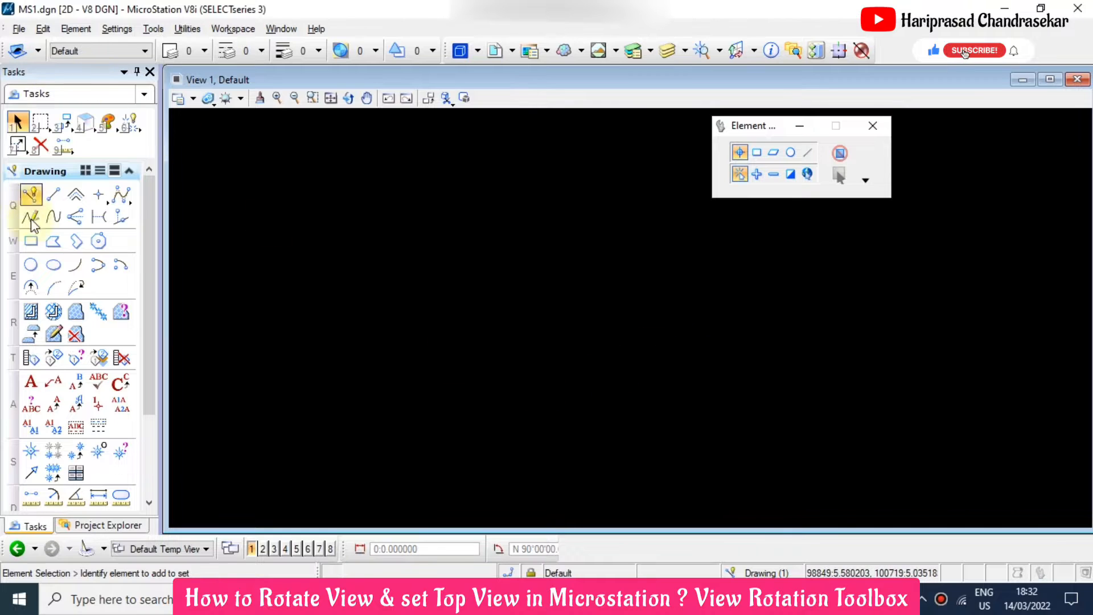
# Rotate View 1 with the Rotate View tool so the rectangle appears tilted.
pyautogui.click(30, 241)
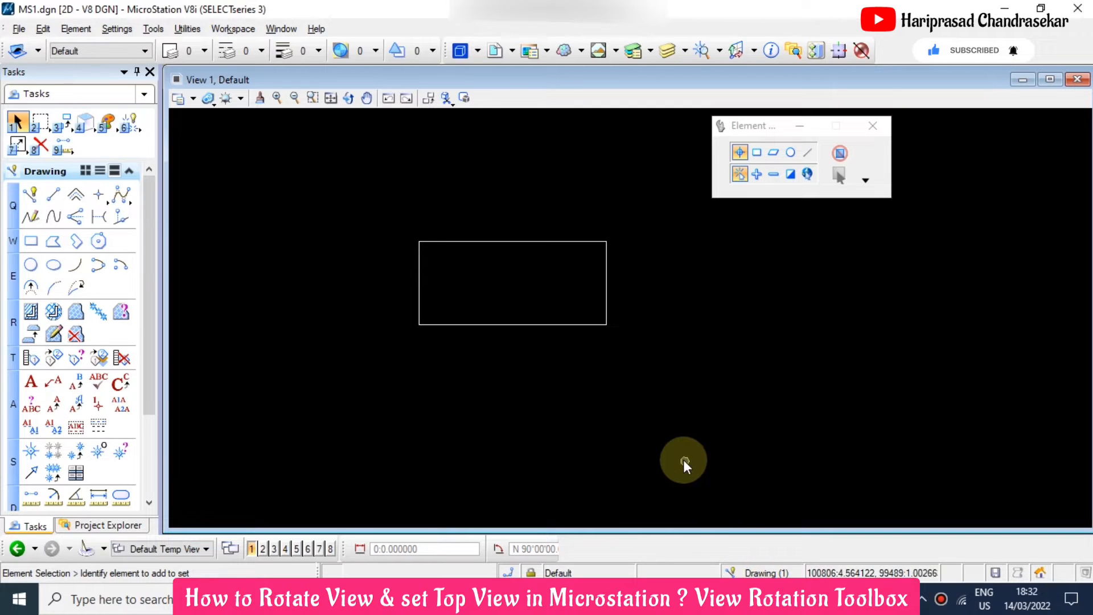
pyautogui.moveTo(655, 431)
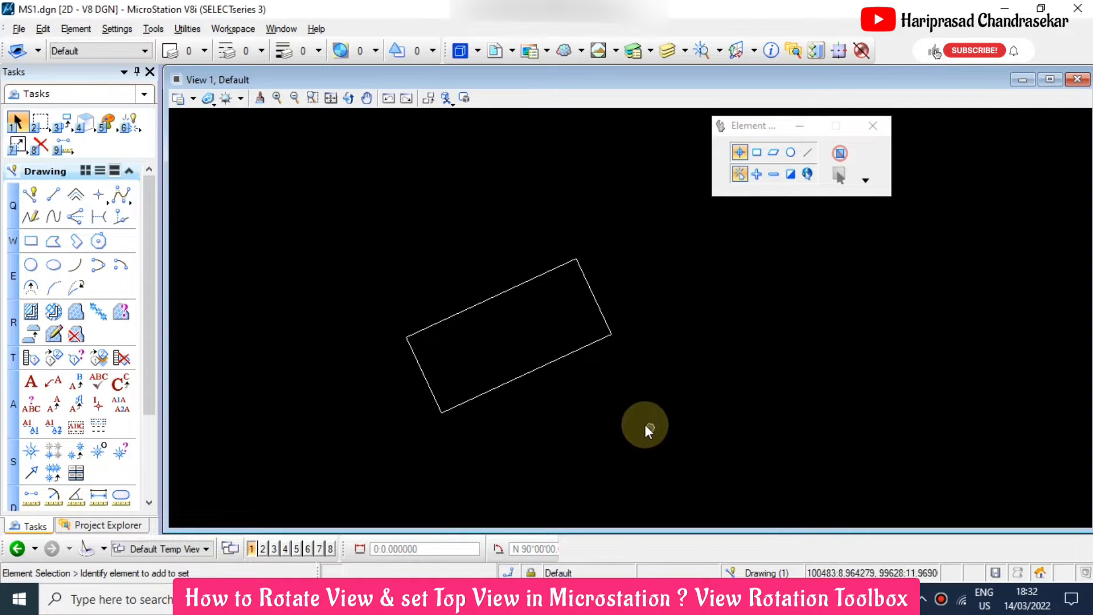
pyautogui.moveTo(631, 411)
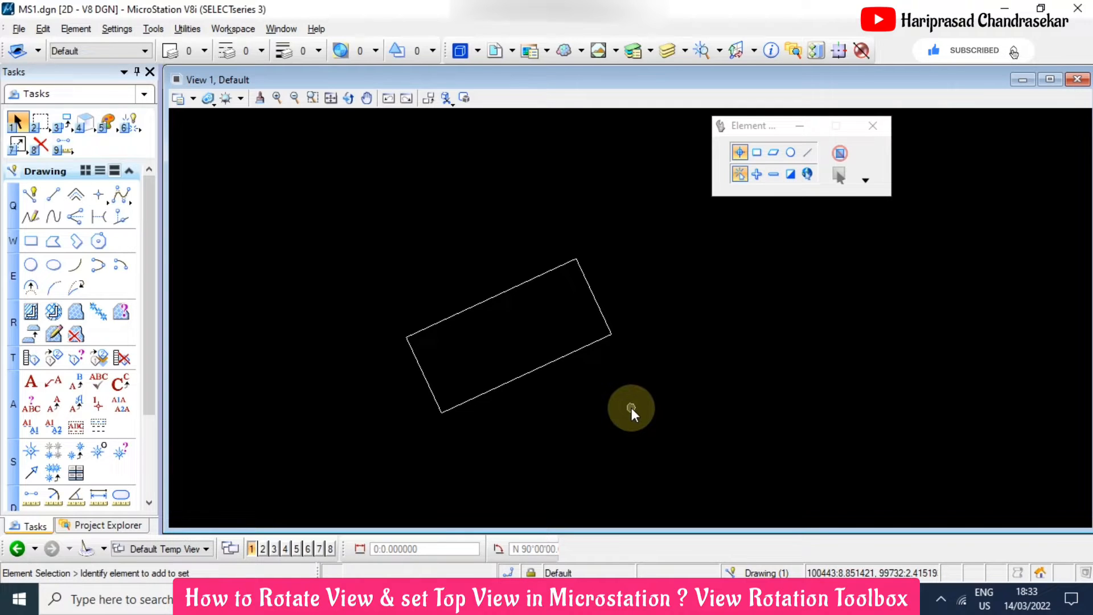
pyautogui.moveTo(676, 273)
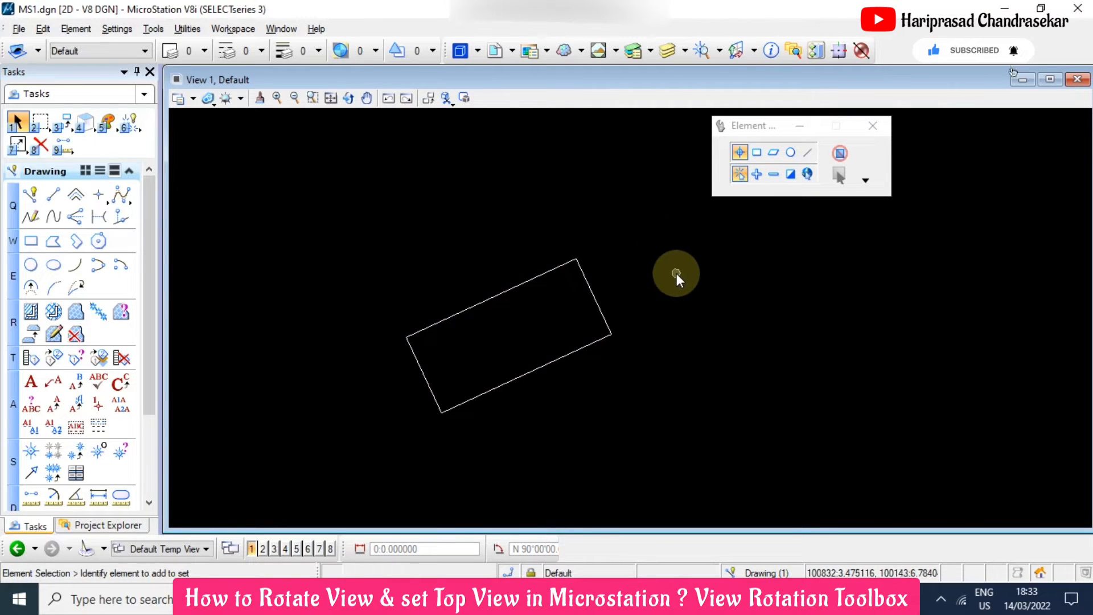
pyautogui.moveTo(634, 327)
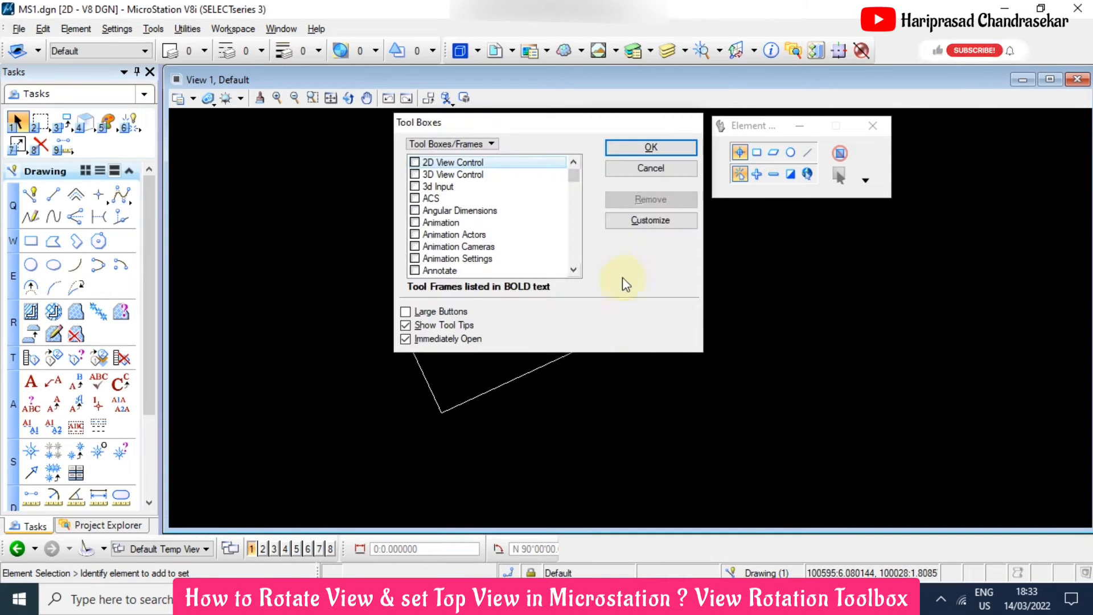
pyautogui.moveTo(579, 162)
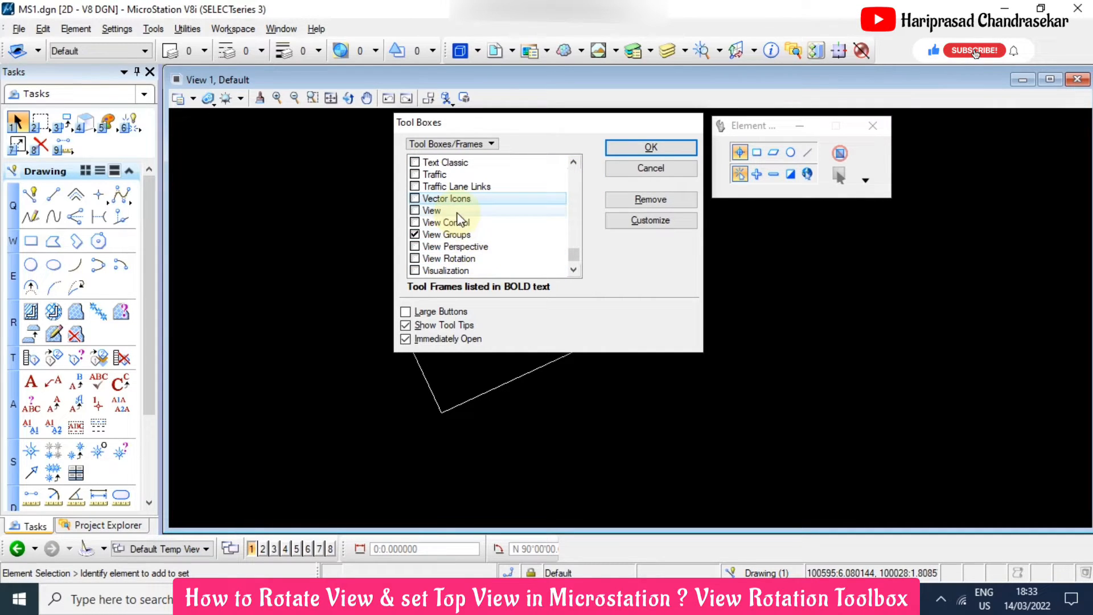
# Scroll the Tool Boxes list and tick View Rotation to open that toolbox.
pyautogui.scroll(-3)
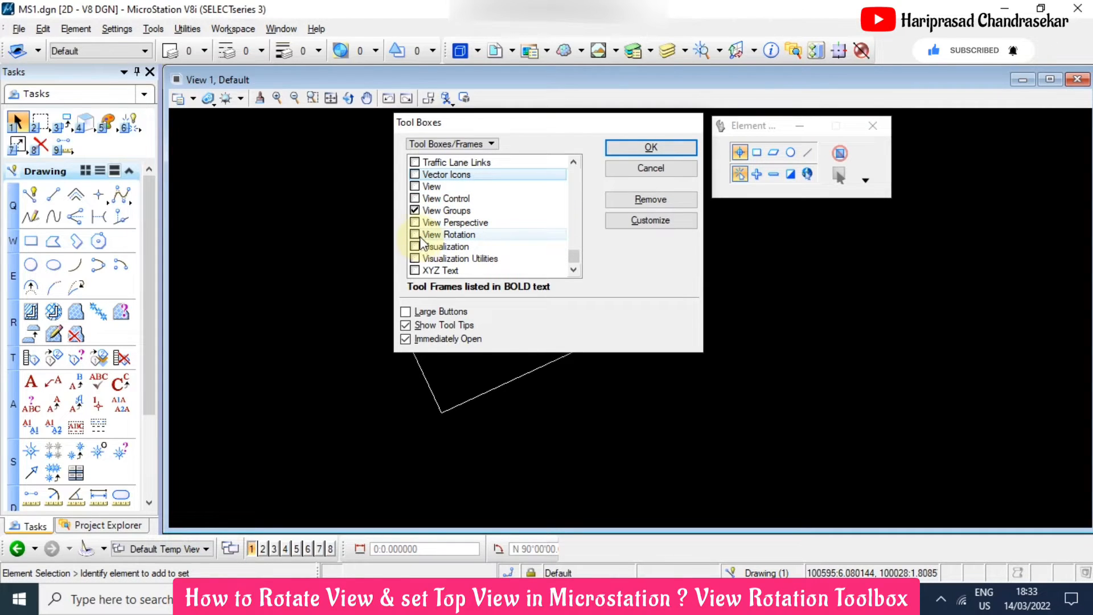
pyautogui.click(649, 147)
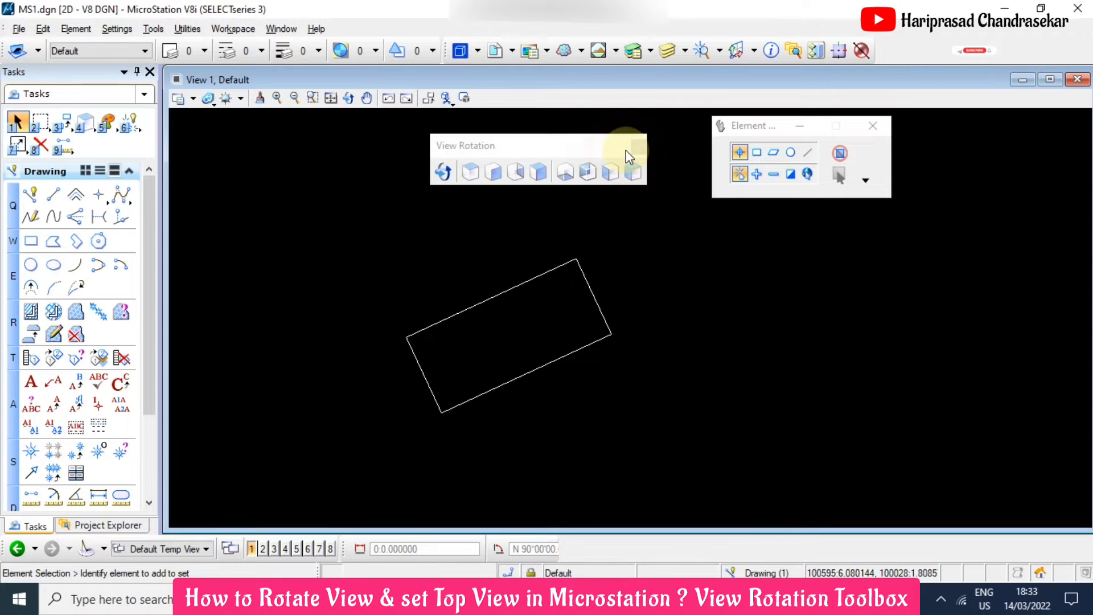
pyautogui.moveTo(488, 202)
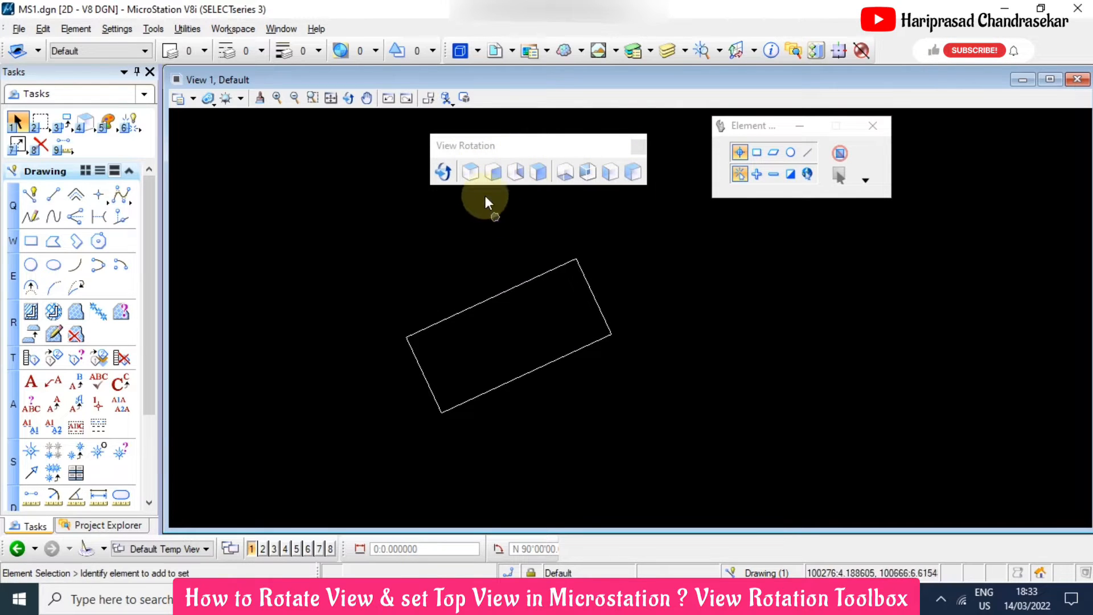
pyautogui.moveTo(470, 171)
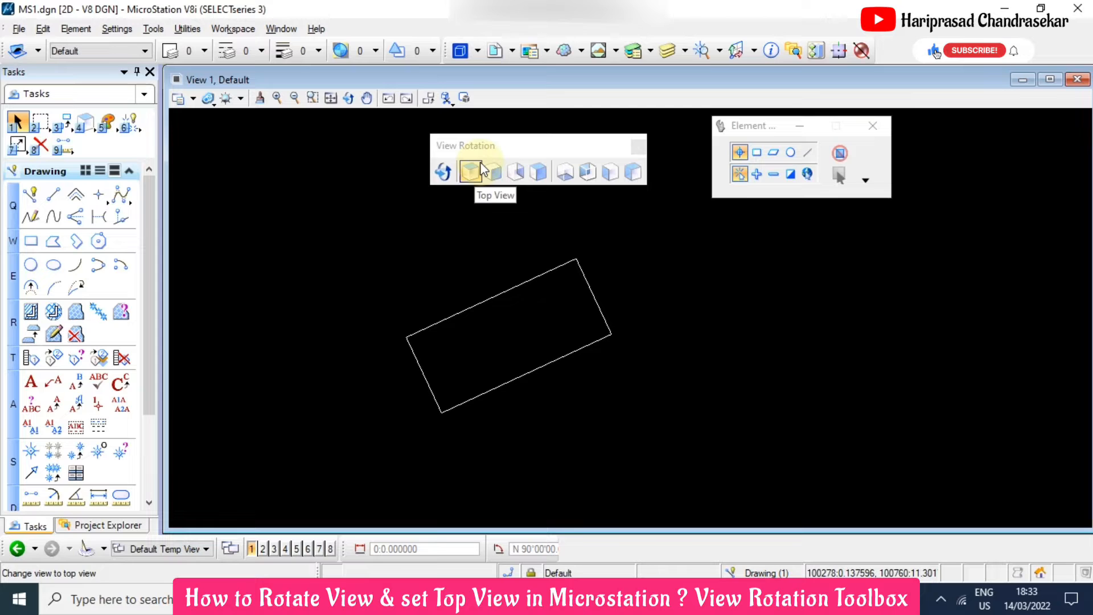
# Apply Top View, re-tilt the view, restore Top View again, then close the toolbox.
pyautogui.click(470, 171)
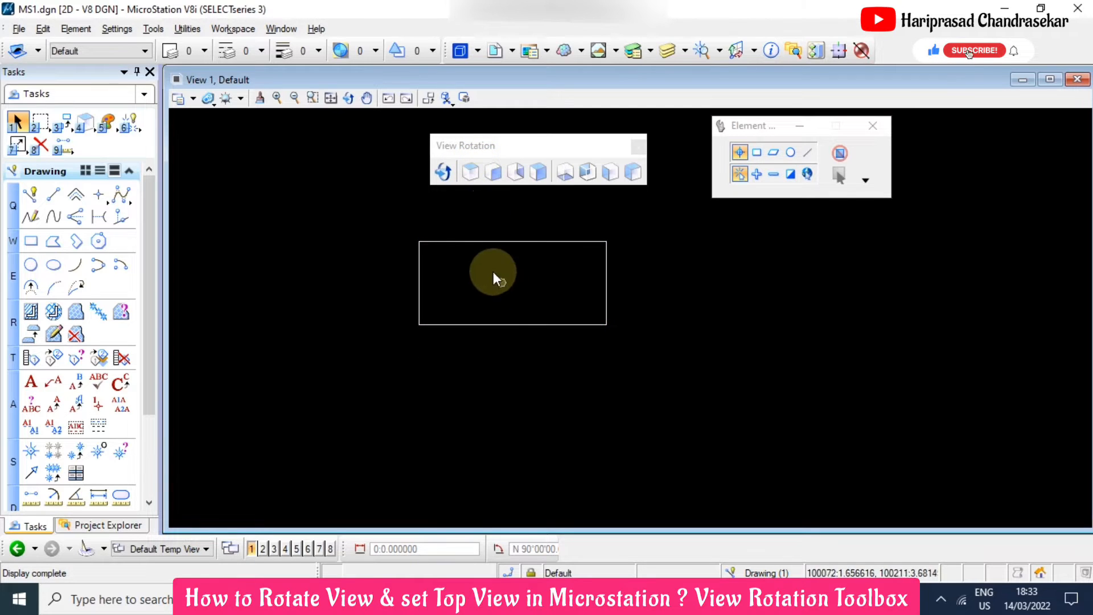
pyautogui.moveTo(590, 341)
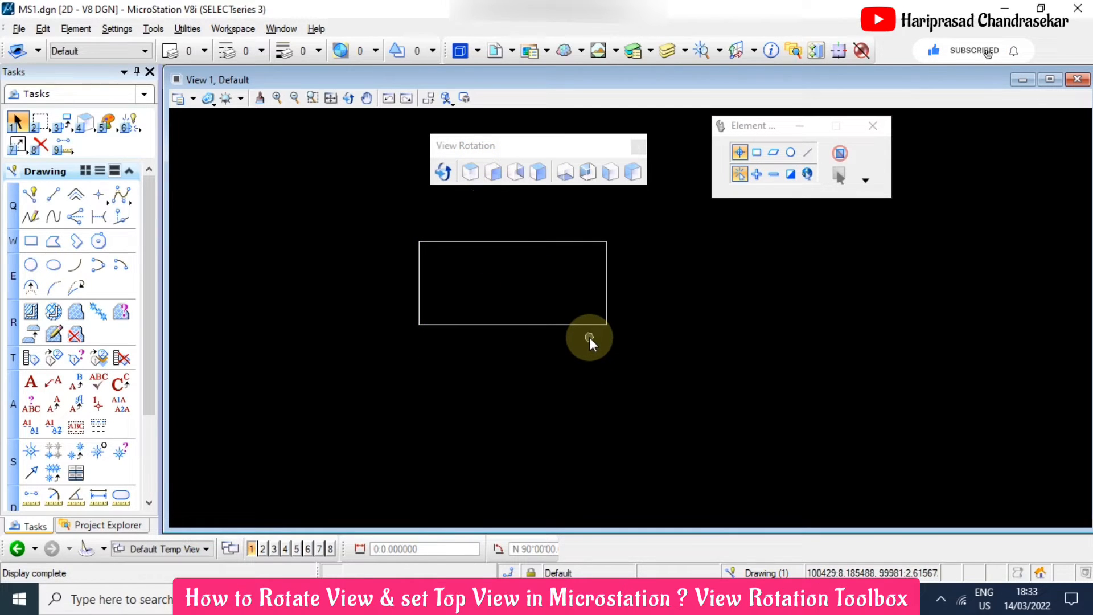
pyautogui.click(588, 333)
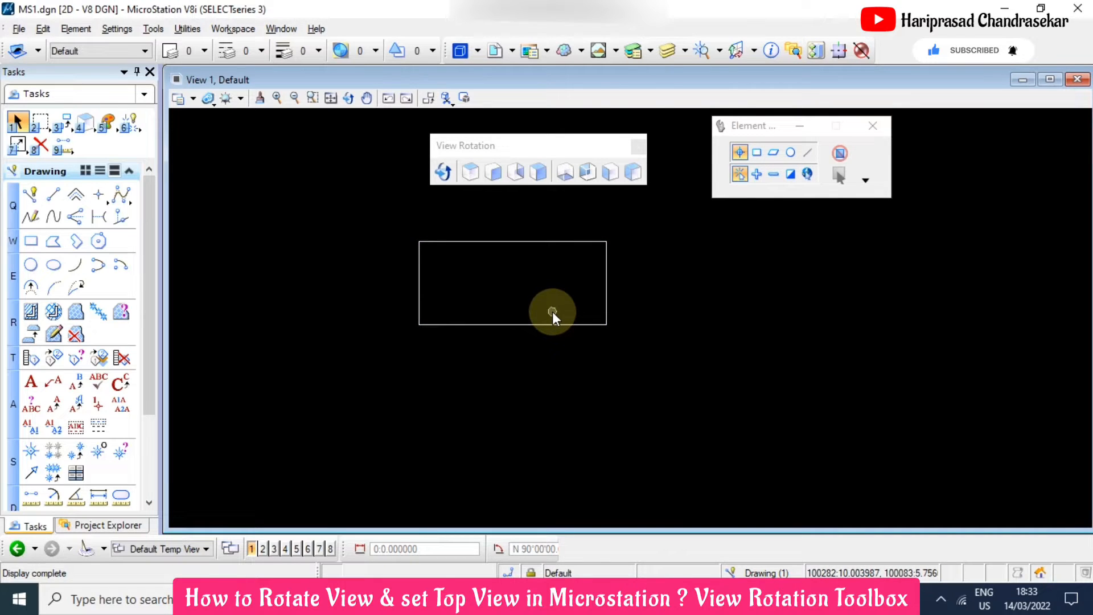
pyautogui.click(443, 172)
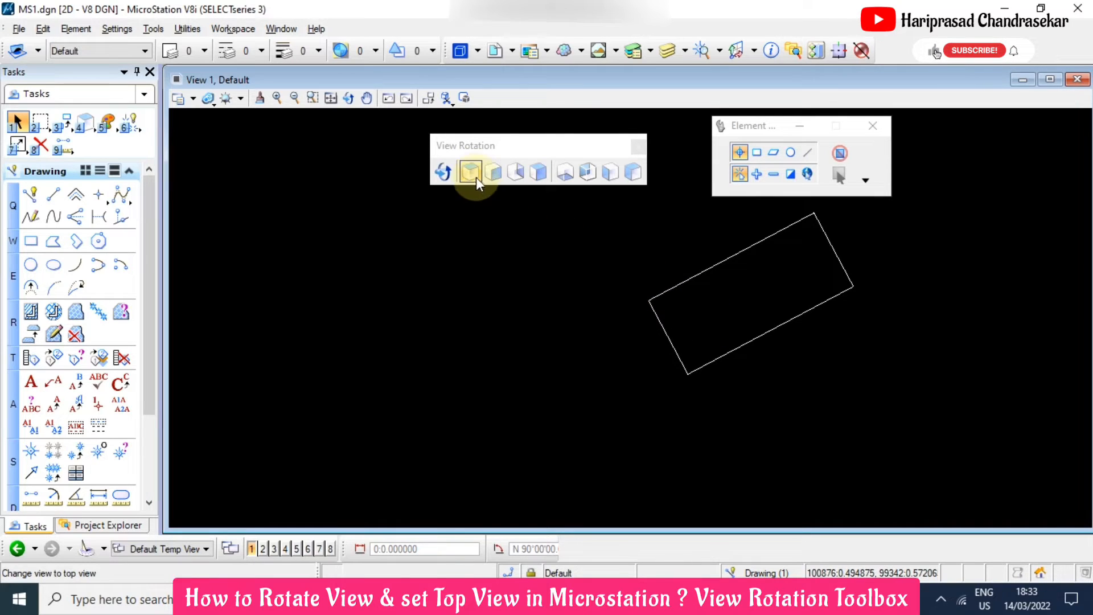
pyautogui.click(469, 171)
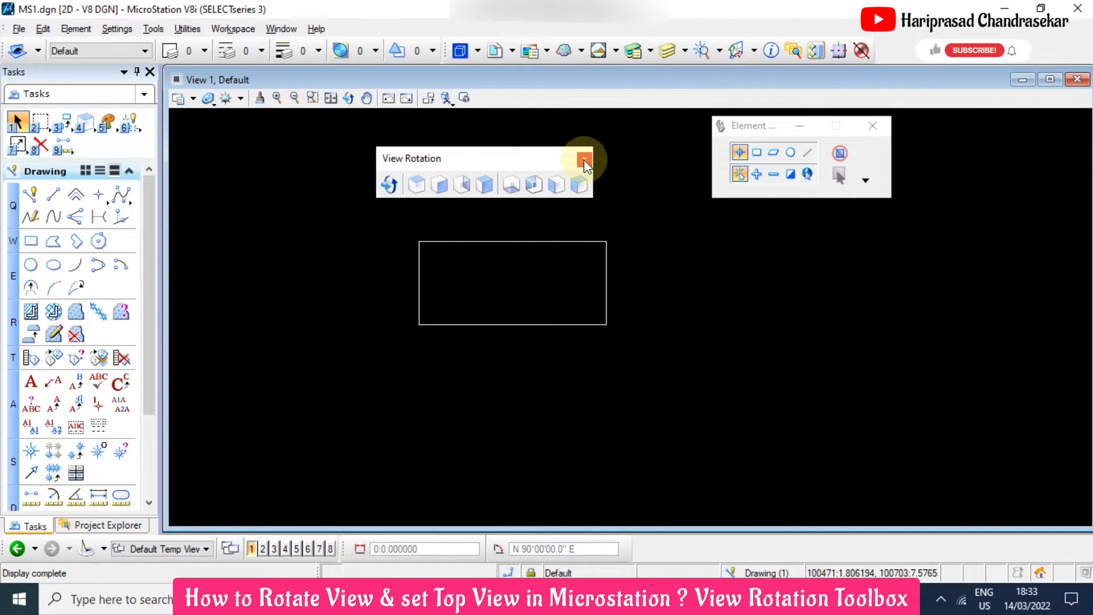
pyautogui.click(583, 158)
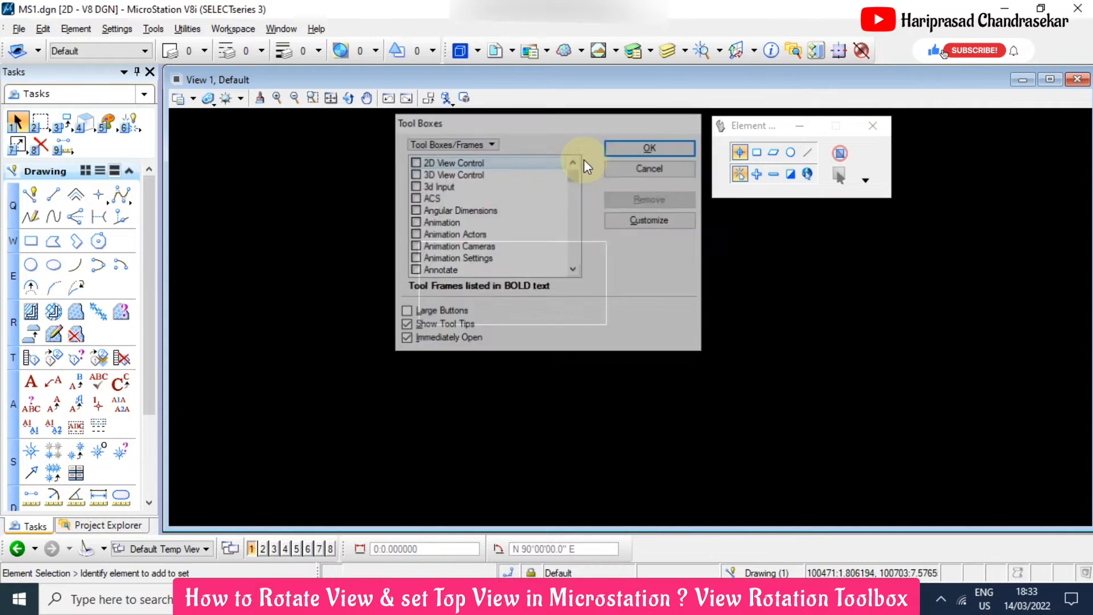
pyautogui.moveTo(690, 129)
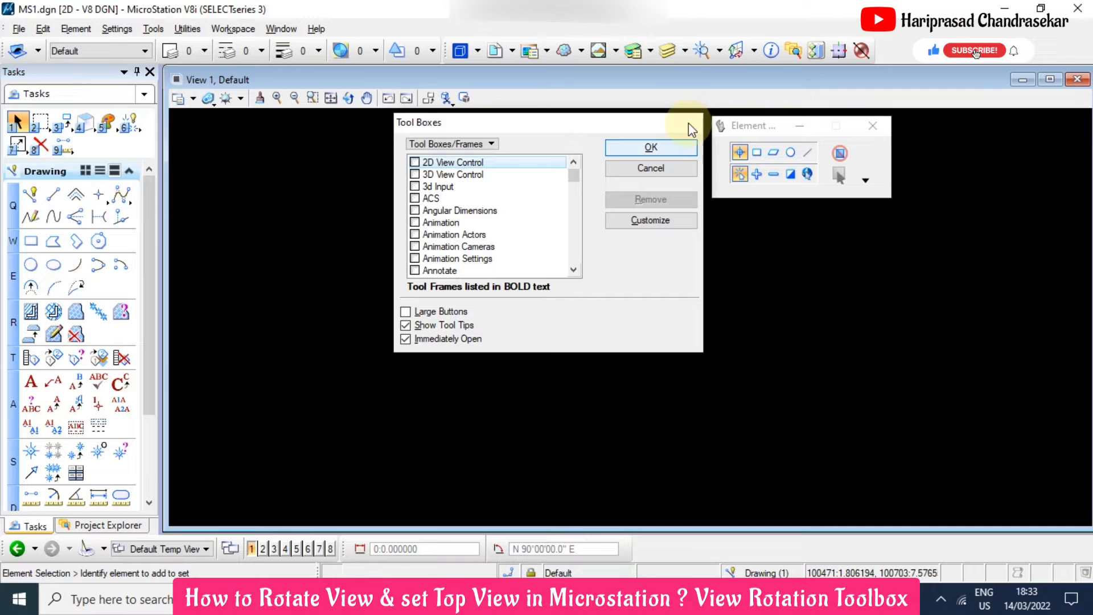
# Dismiss the Tool Boxes list, leaving the level rectangle in top view.
pyautogui.click(650, 147)
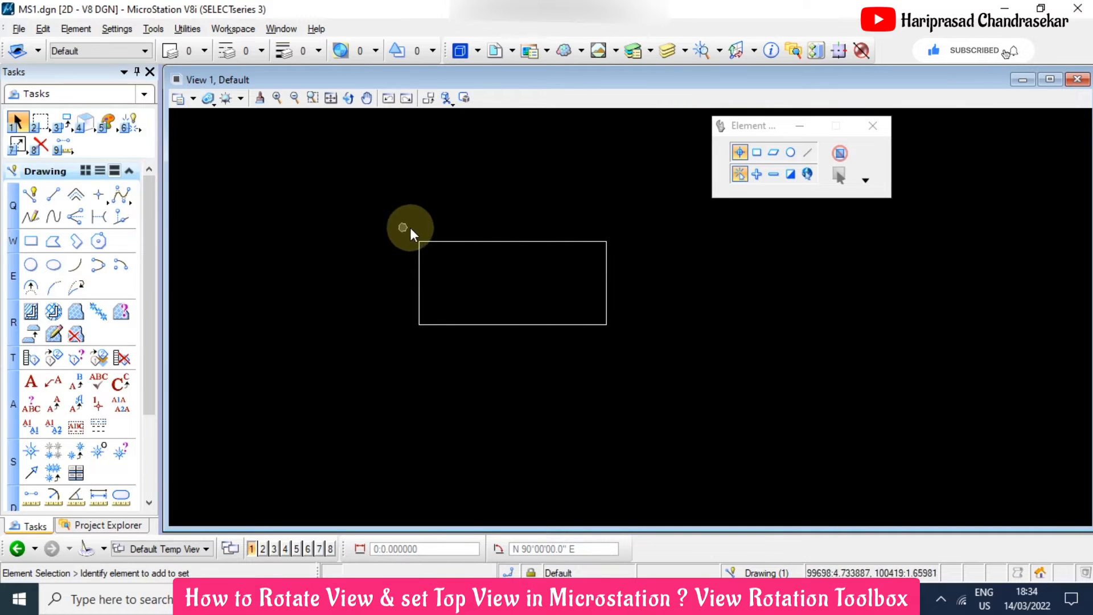
pyautogui.moveTo(506, 208)
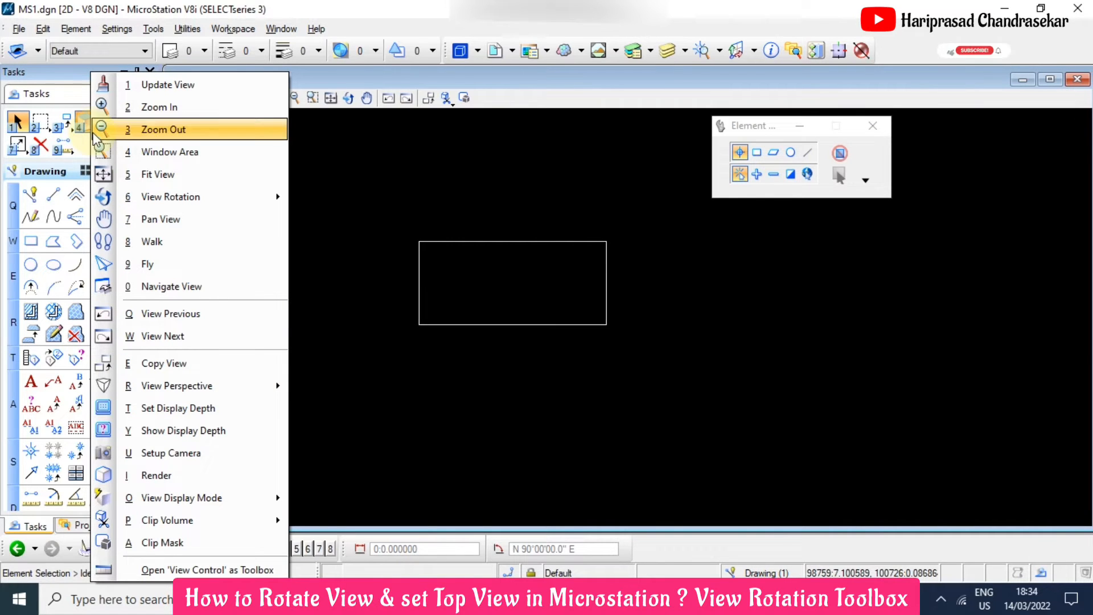
pyautogui.moveTo(171, 196)
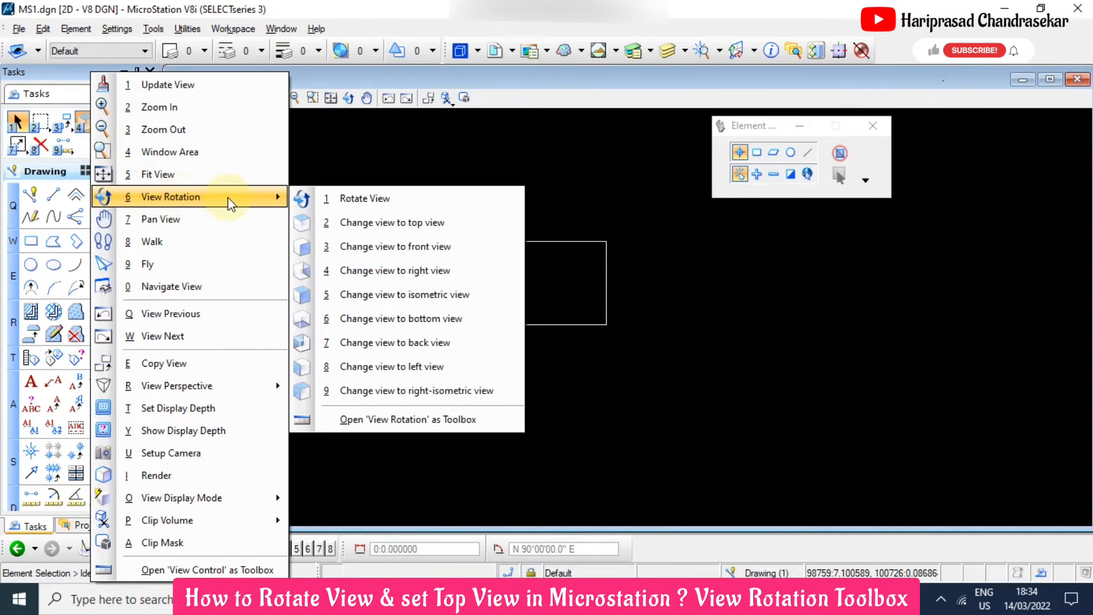
pyautogui.moveTo(391, 223)
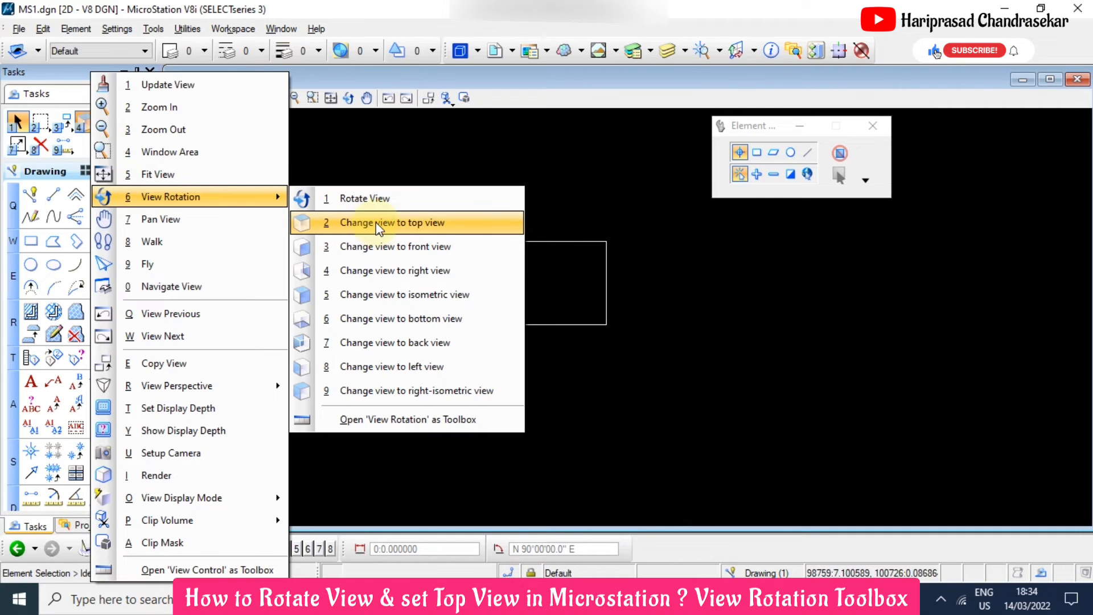
pyautogui.click(391, 223)
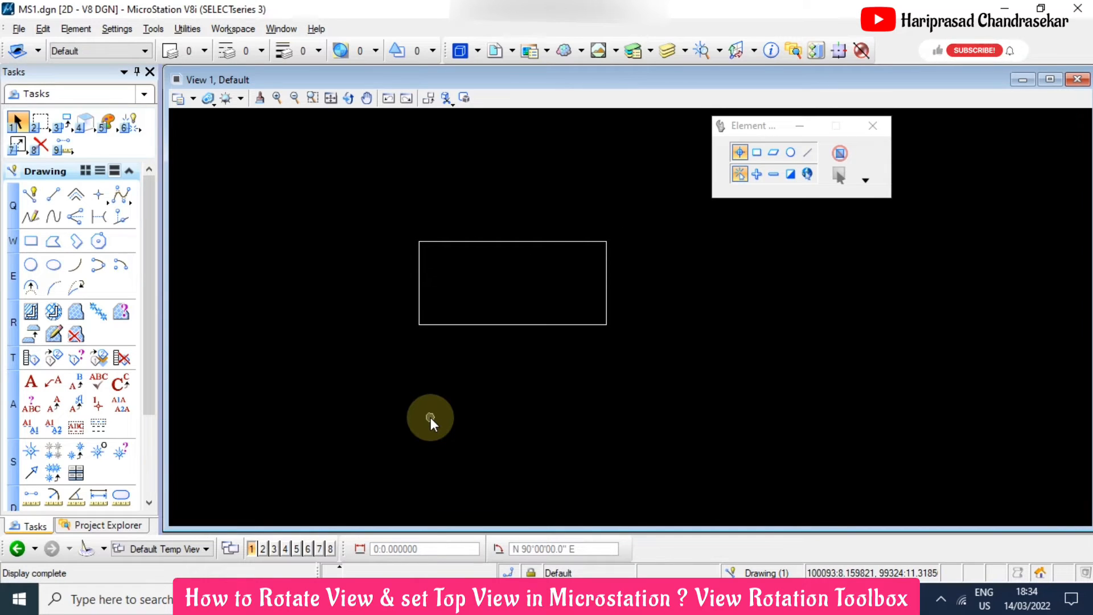
pyautogui.moveTo(941, 68)
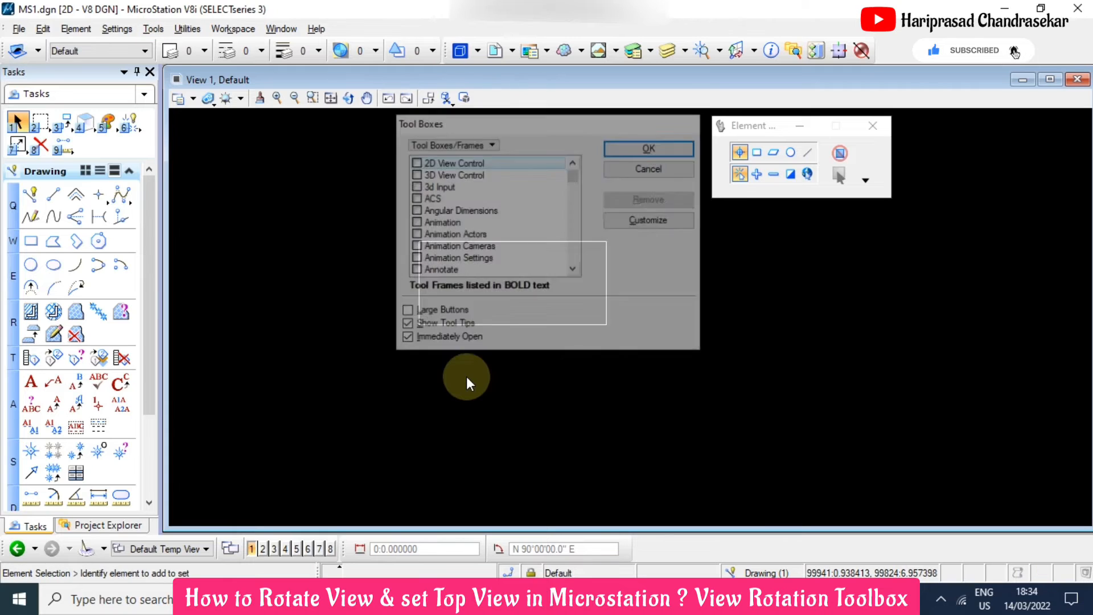
# Scroll down the Tool Boxes list and tick View Rotation again.
pyautogui.scroll(-3)
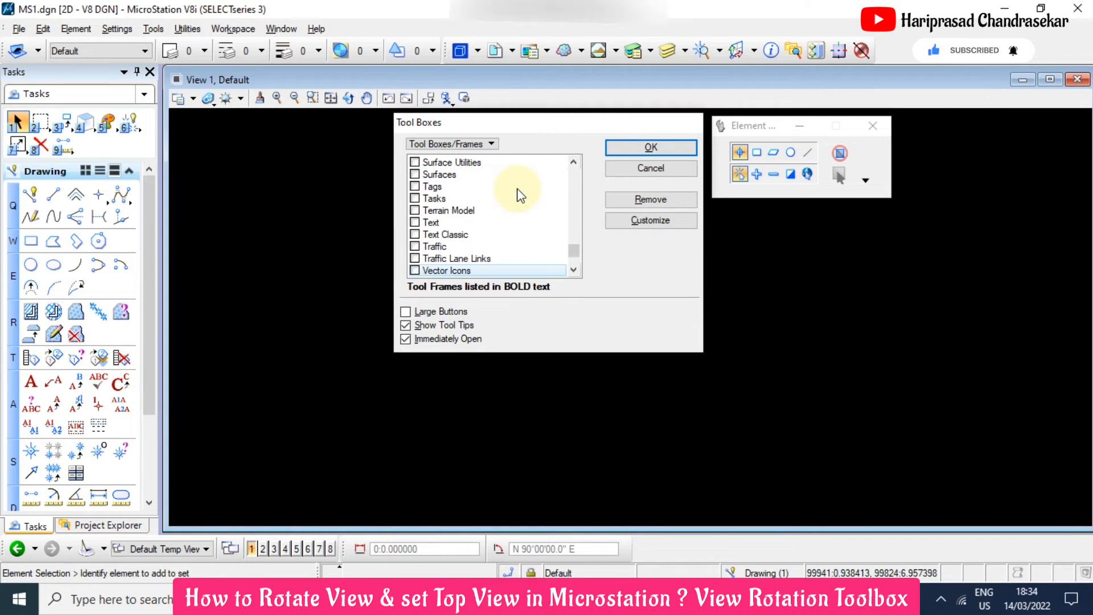
pyautogui.scroll(-3)
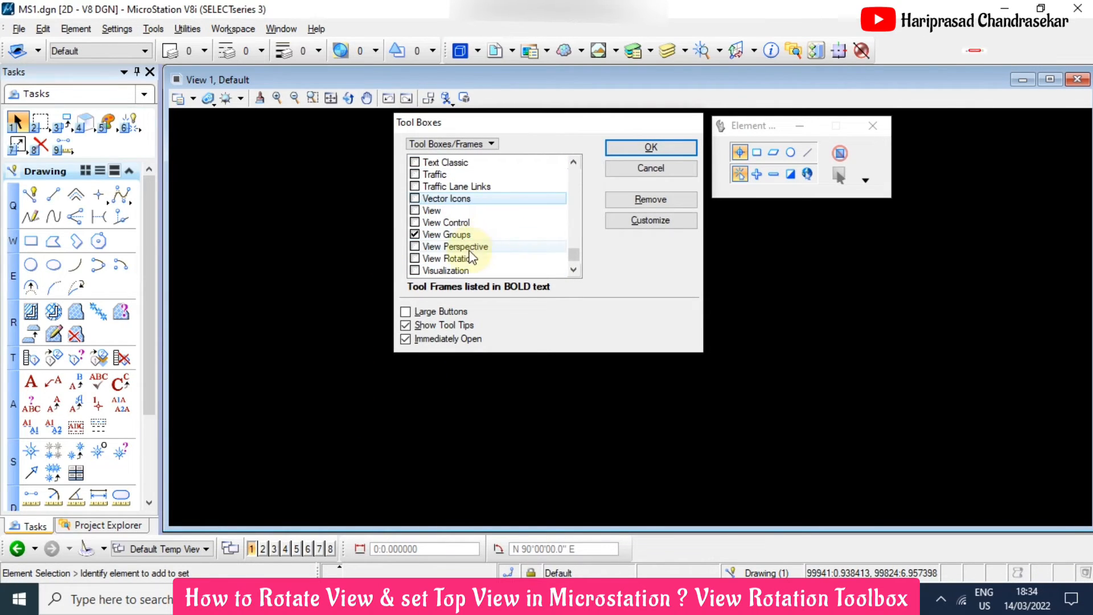
pyautogui.click(649, 147)
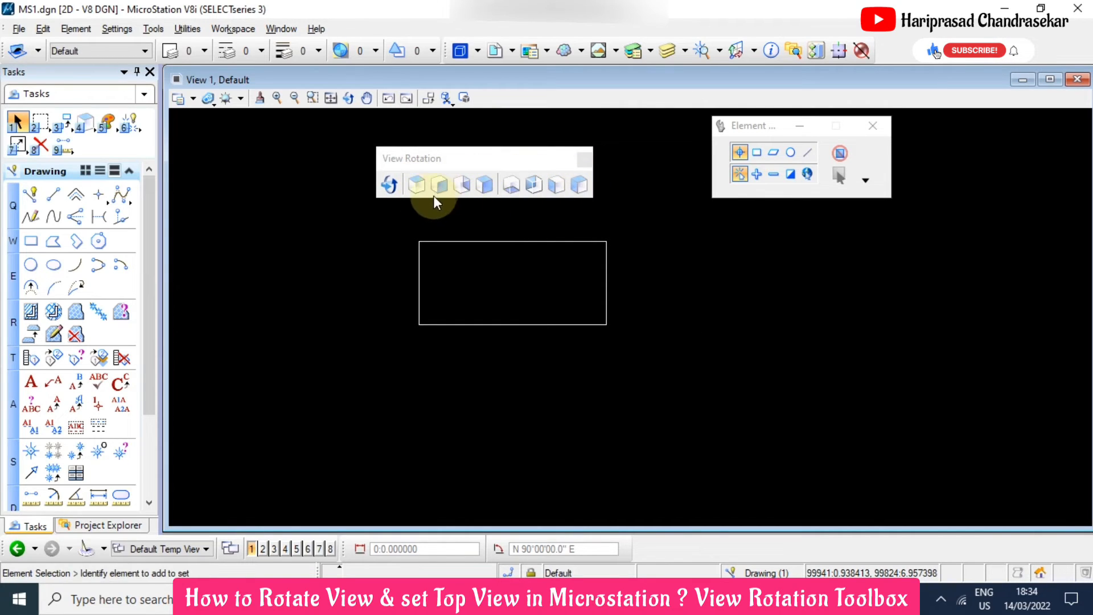
pyautogui.moveTo(464, 185)
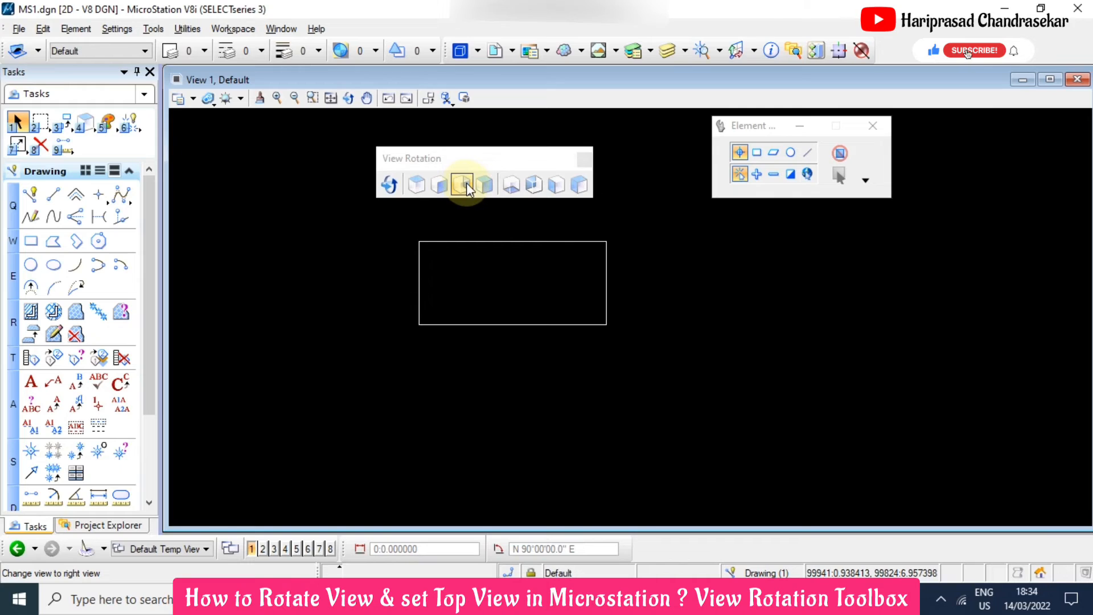
pyautogui.moveTo(439, 184)
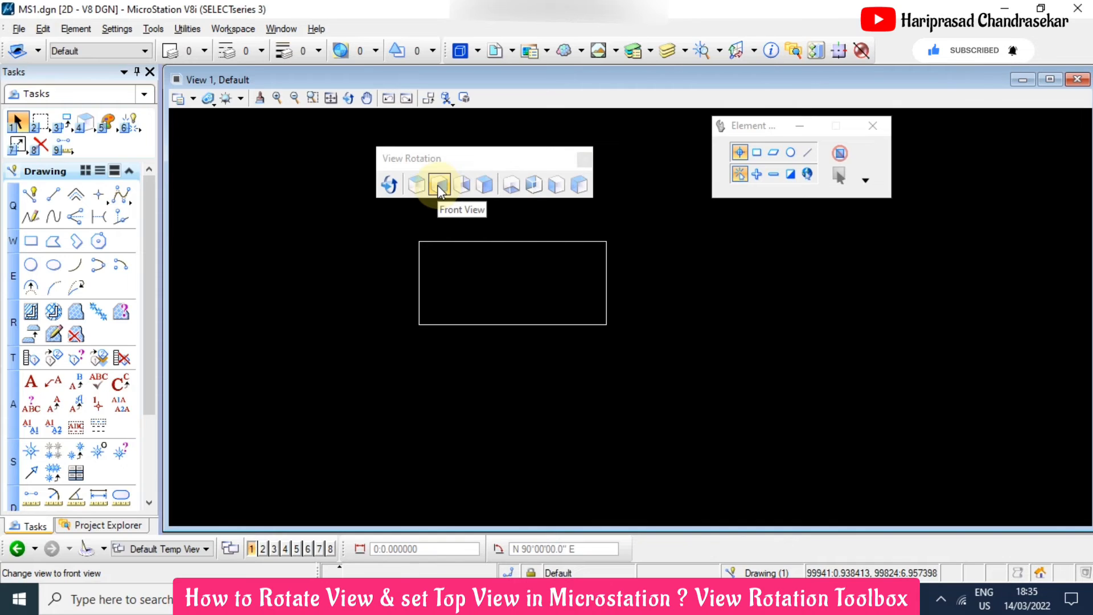
pyautogui.moveTo(484, 184)
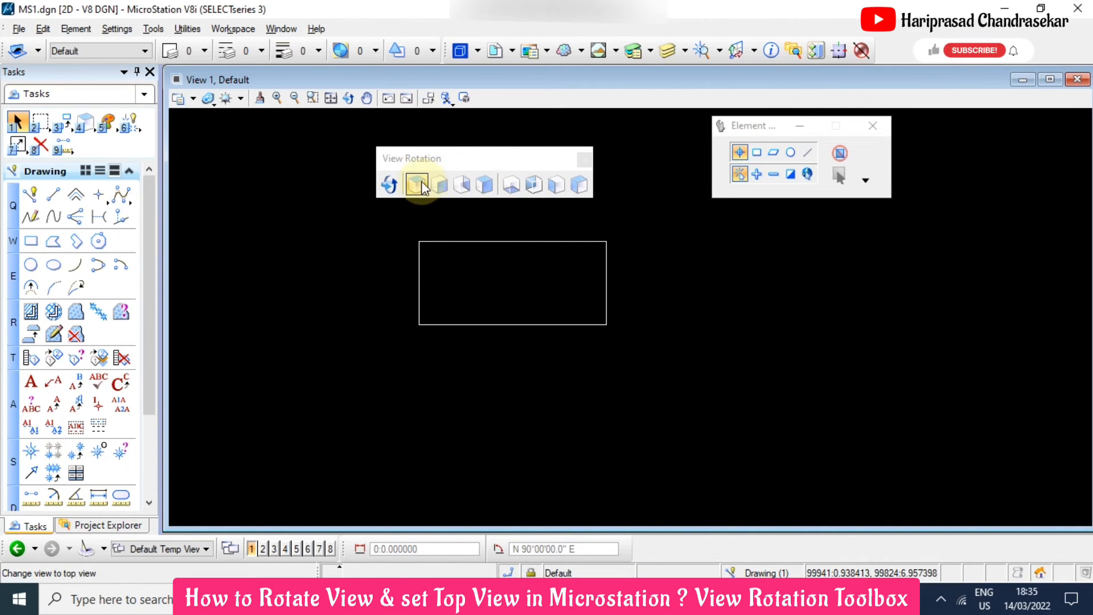
pyautogui.click(417, 184)
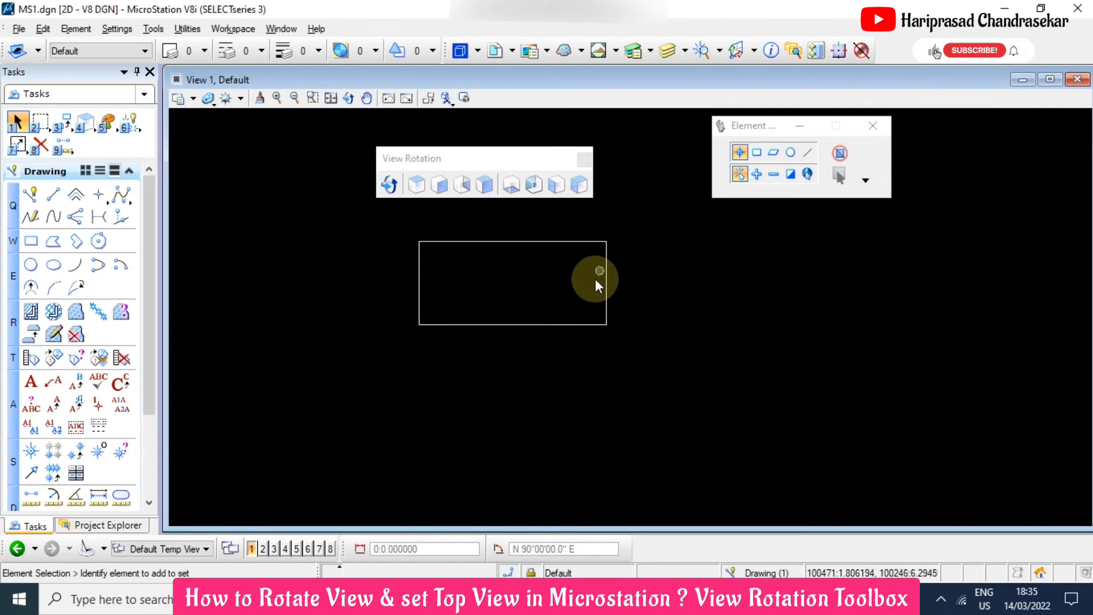
pyautogui.moveTo(615, 290)
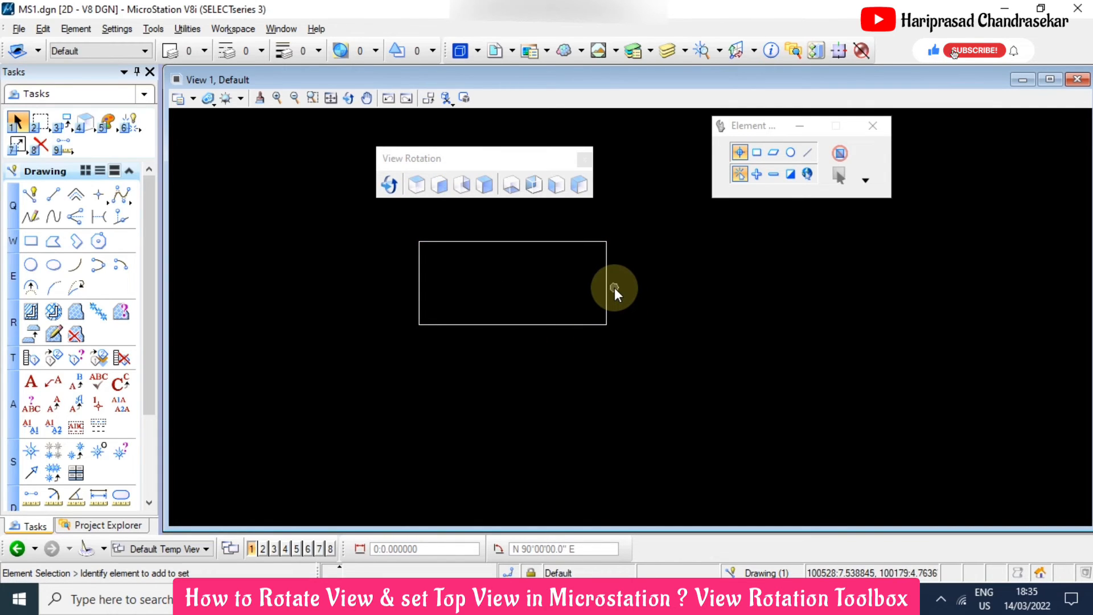